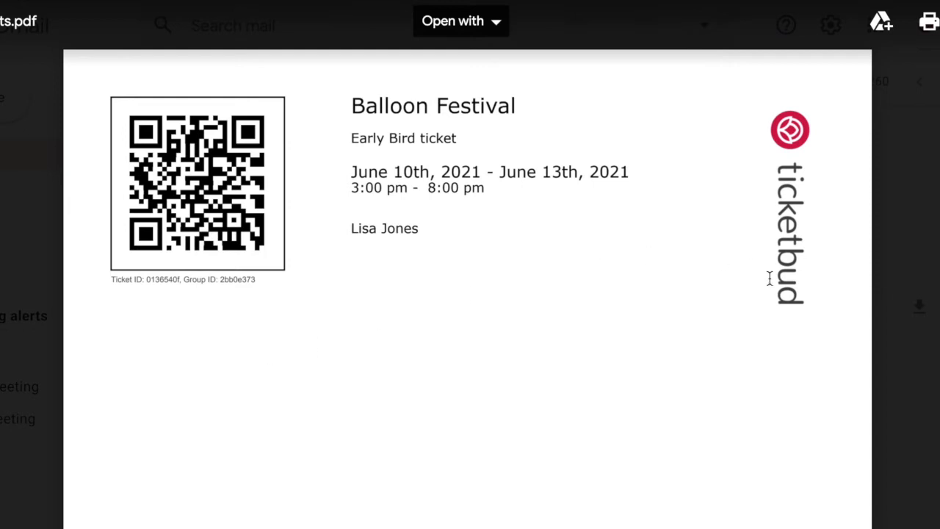
{"action": "mouse_move", "coordinate": [933, 297]}
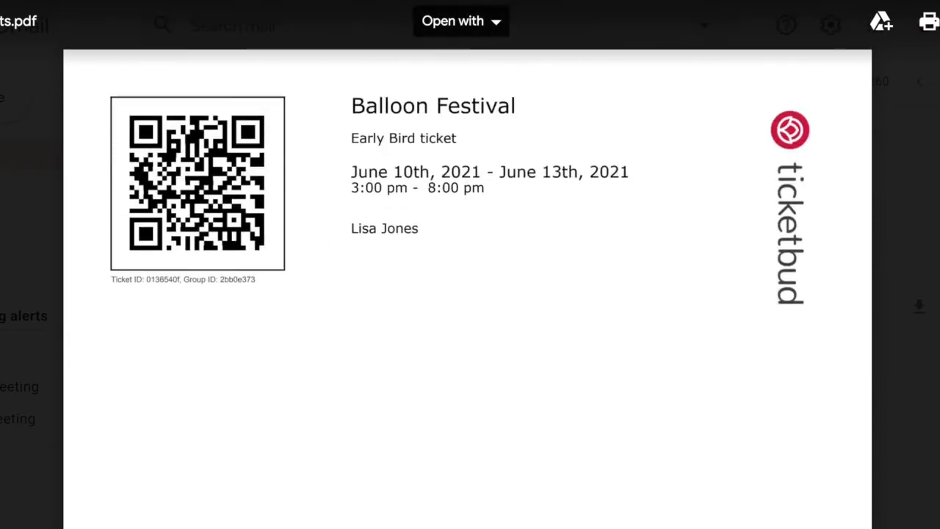
Step: Scroll through the plain Early Bird and custom General Admission sample ticket PDFs
{"action": "scroll", "scroll_direction": "down", "scroll_amount": 3}
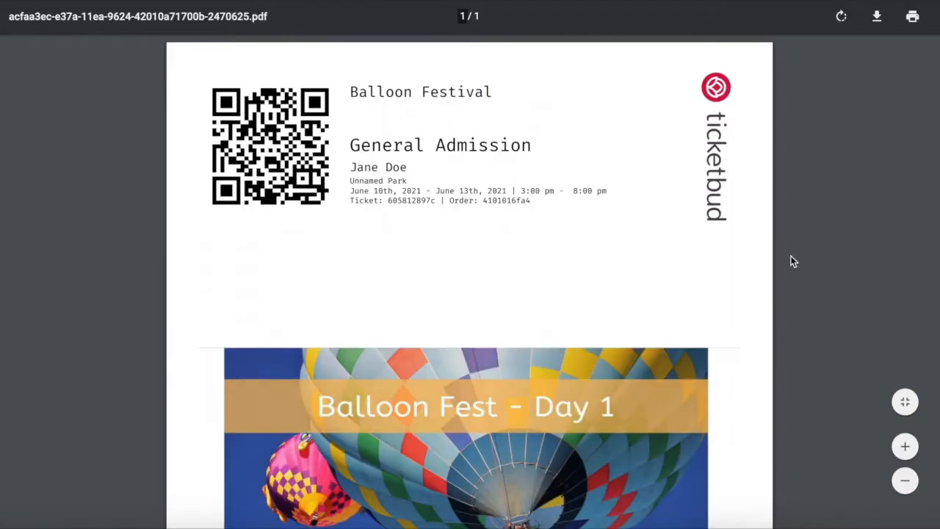
{"action": "scroll", "scroll_direction": "down", "scroll_amount": 3}
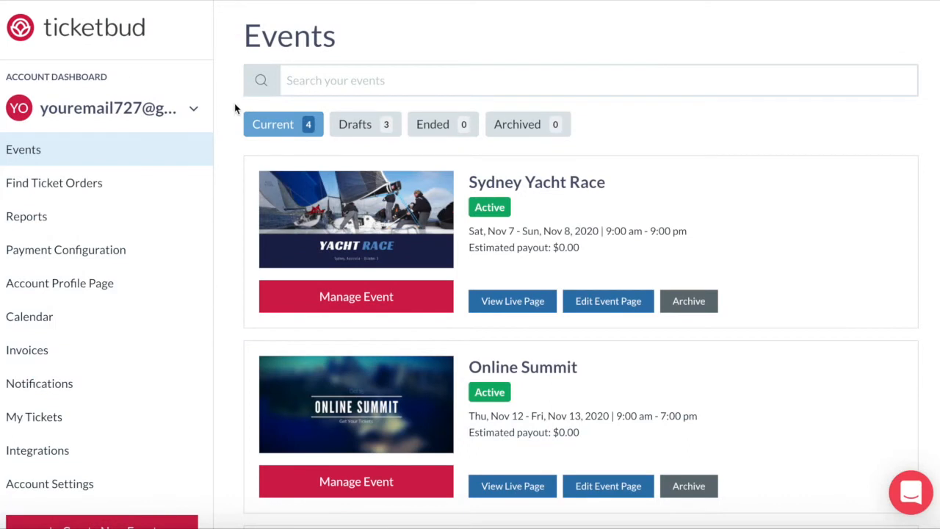
Step: Manage the Balloon Festival event and show its Ticket Editor list of tickets
{"action": "scroll", "scroll_direction": "down", "scroll_amount": 3}
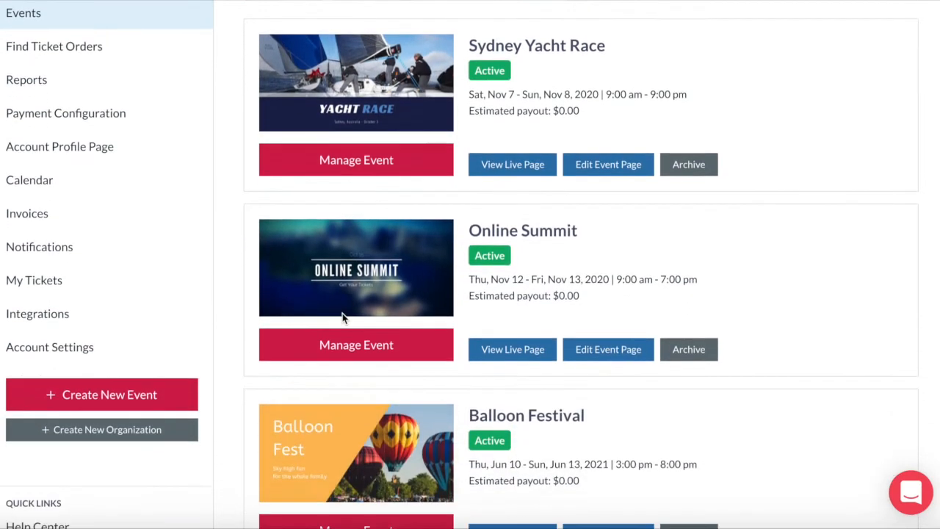
{"action": "scroll", "scroll_direction": "down", "scroll_amount": 3}
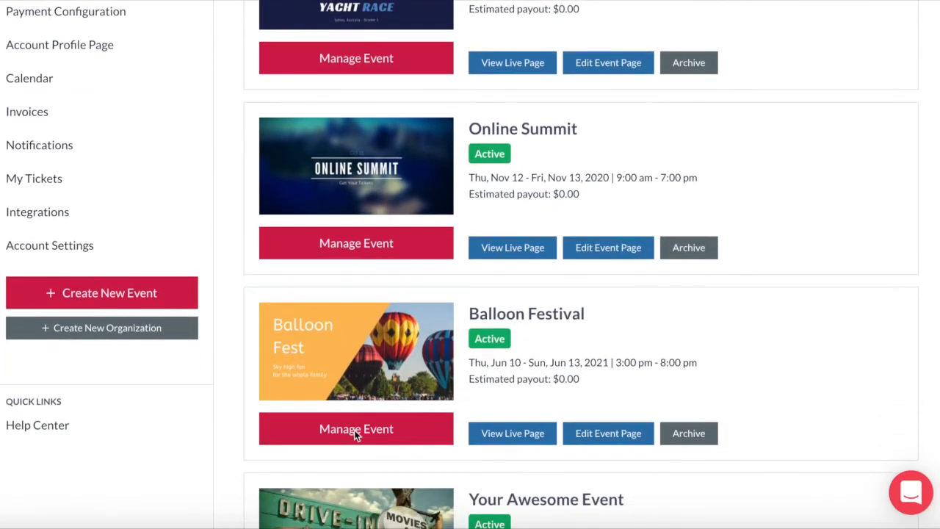
{"action": "left_click", "coordinate": [356, 429]}
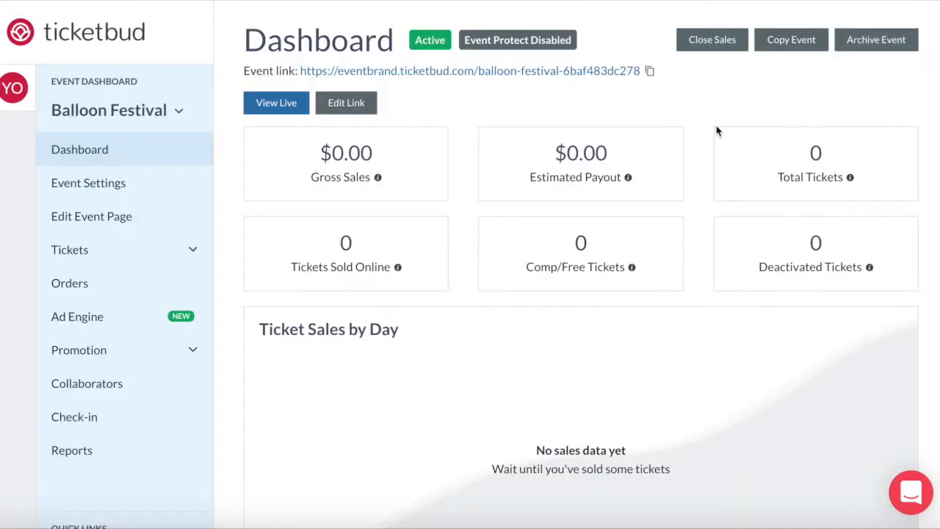
{"action": "left_click", "coordinate": [70, 249]}
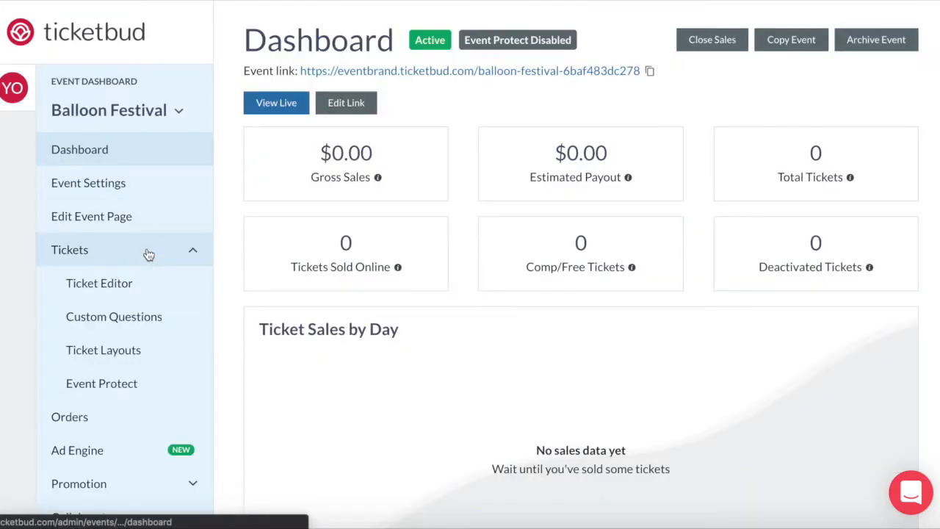
{"action": "left_click", "coordinate": [100, 282]}
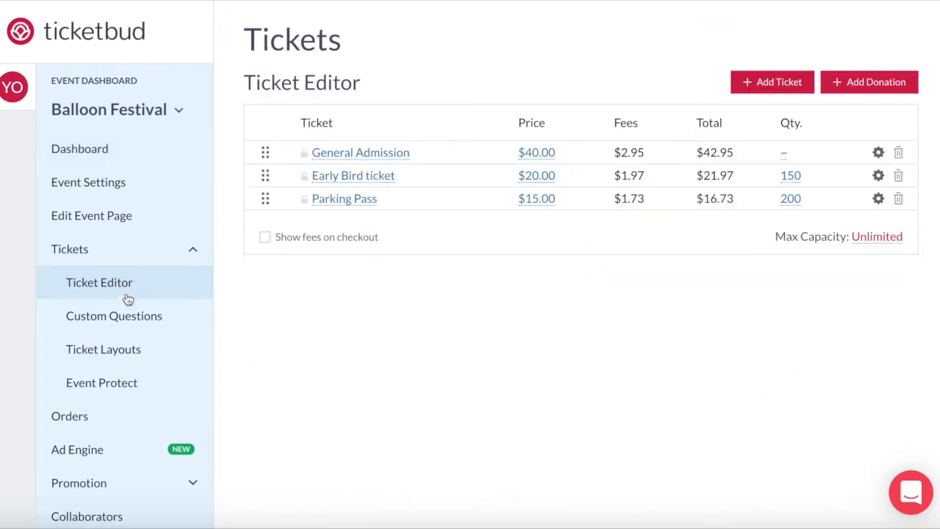
{"action": "mouse_move", "coordinate": [285, 150]}
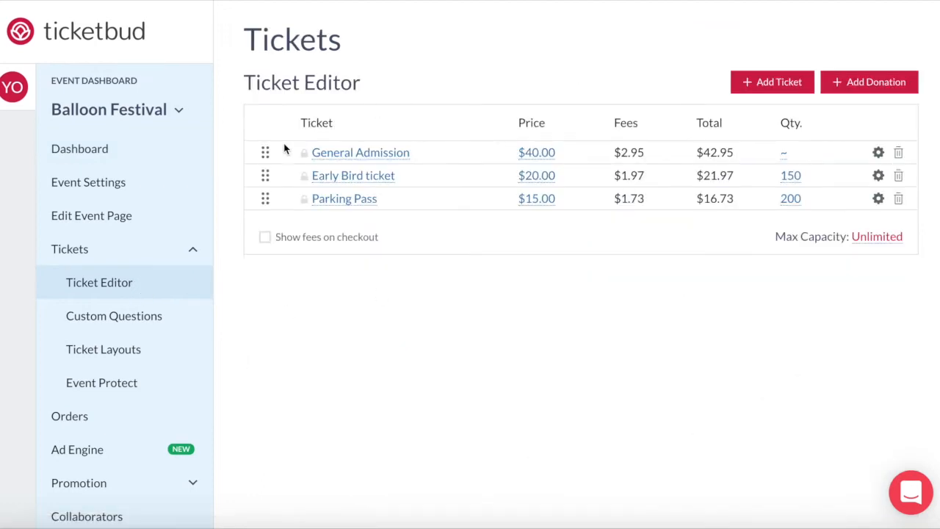
{"action": "mouse_move", "coordinate": [103, 349]}
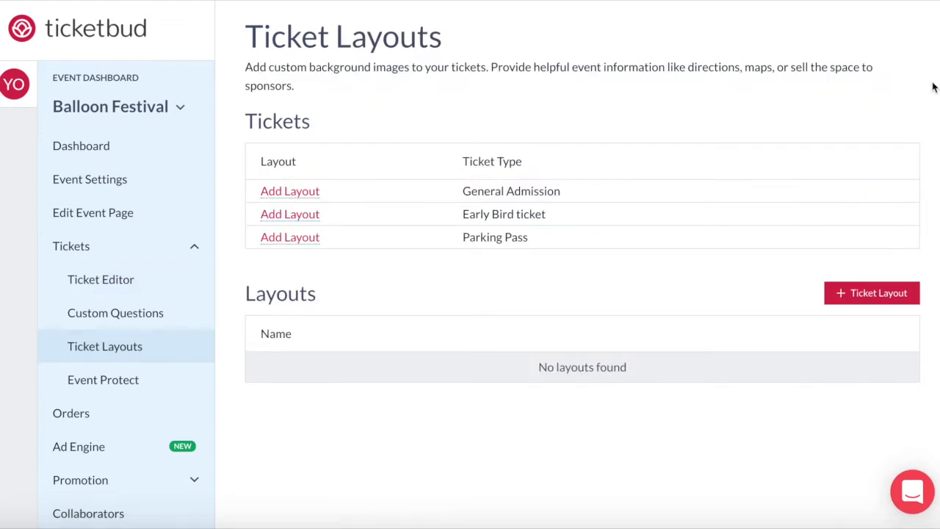
{"action": "mouse_move", "coordinate": [291, 247]}
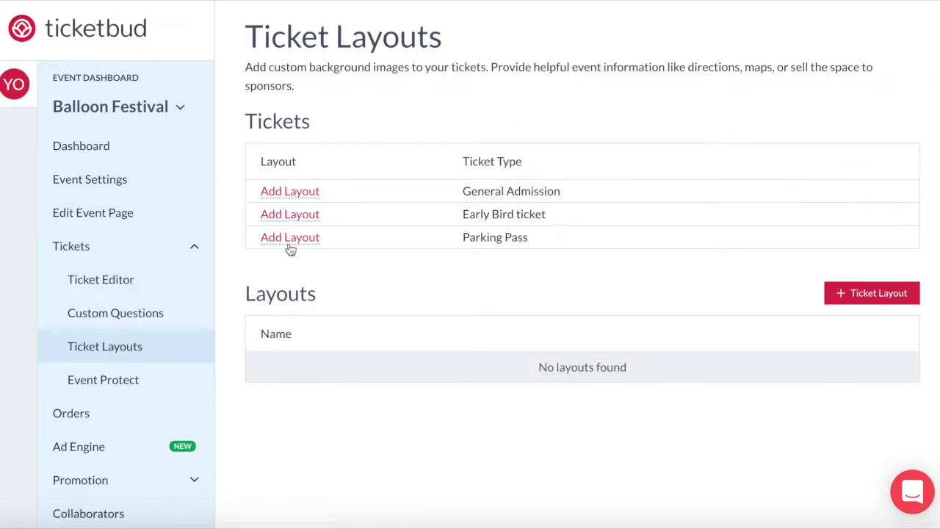
{"action": "mouse_move", "coordinate": [603, 296]}
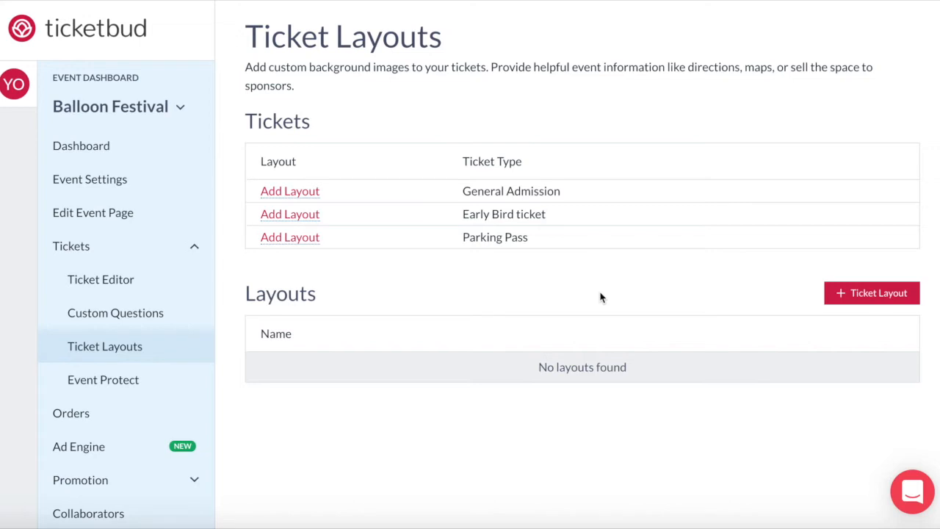
{"action": "mouse_move", "coordinate": [595, 300]}
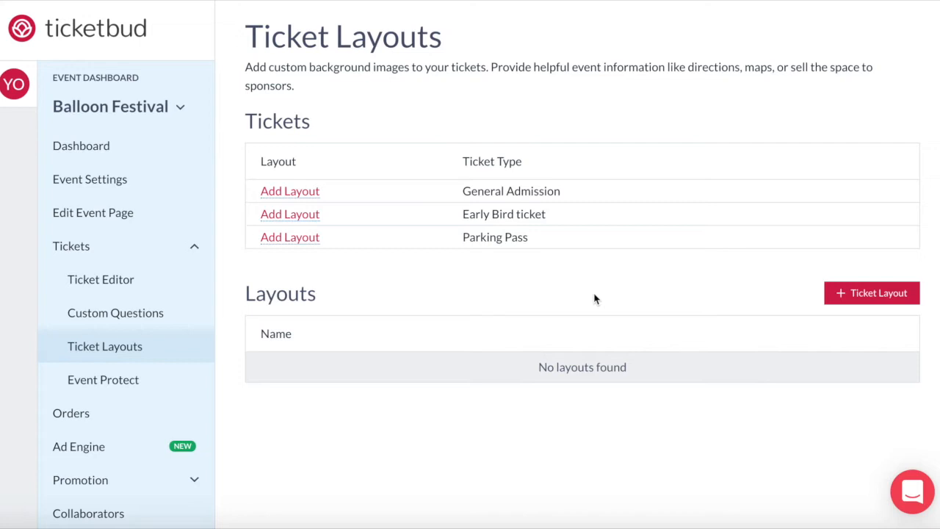
{"action": "mouse_move", "coordinate": [581, 307]}
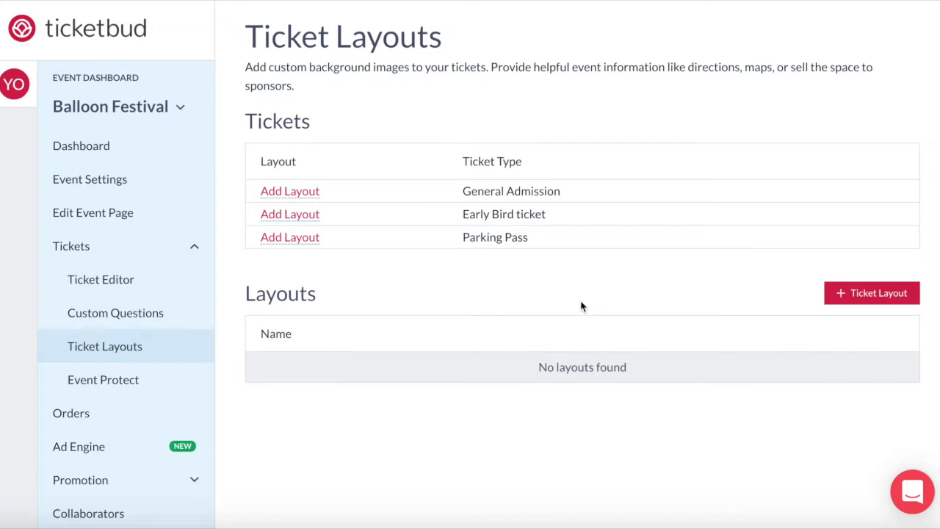
{"action": "mouse_move", "coordinate": [432, 387]}
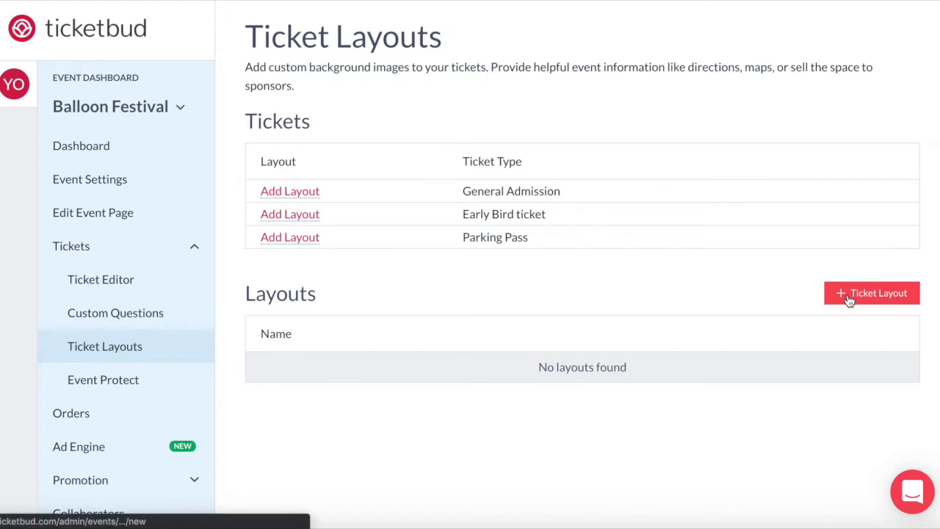
Step: Start a new ticket layout via + Ticket Layout to see the New Layout form
{"action": "left_click", "coordinate": [871, 292]}
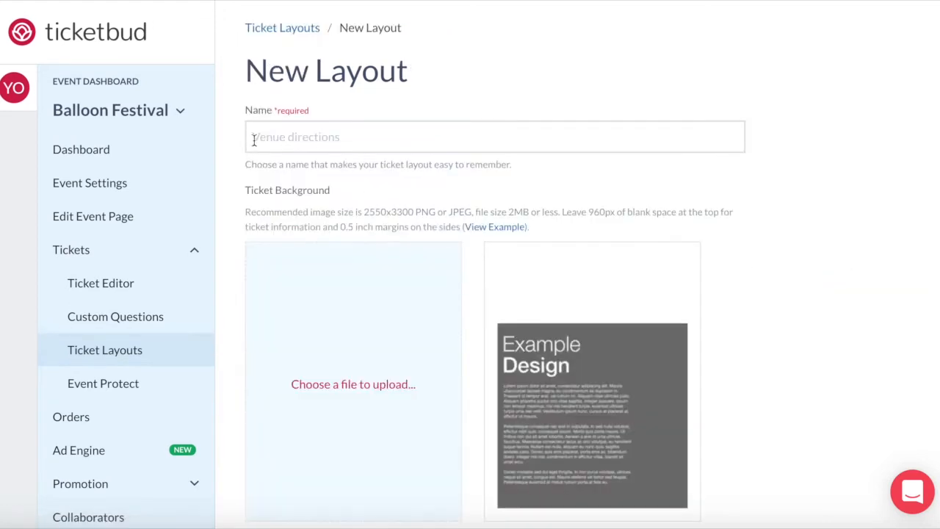
{"action": "mouse_move", "coordinate": [247, 214]}
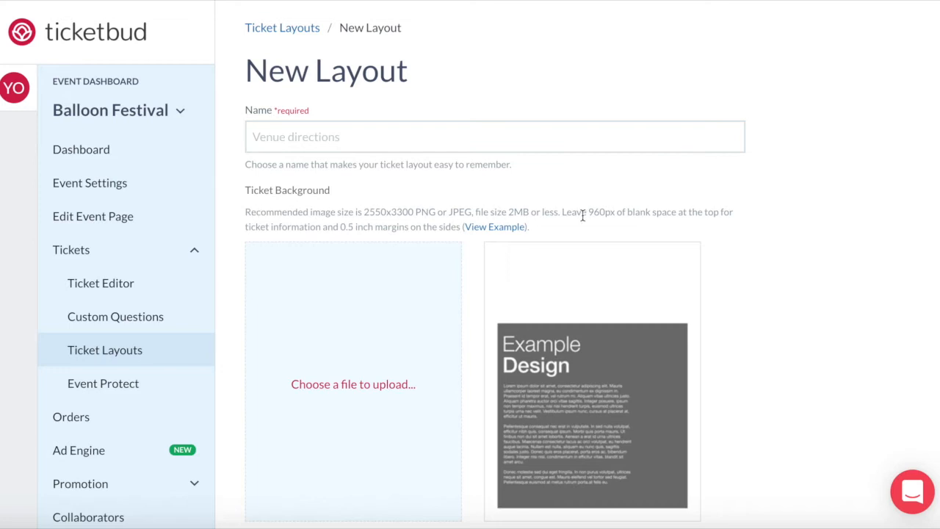
{"action": "mouse_move", "coordinate": [585, 244]}
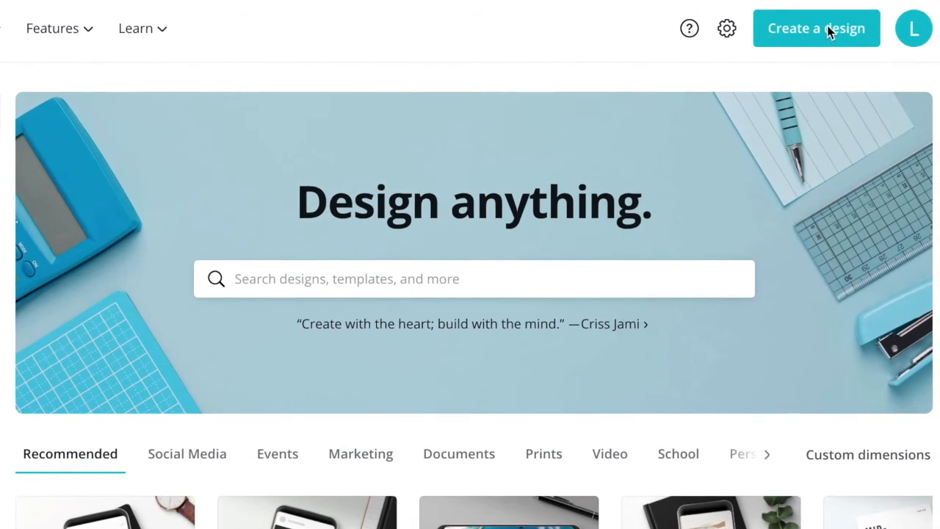
{"action": "mouse_move", "coordinate": [826, 41]}
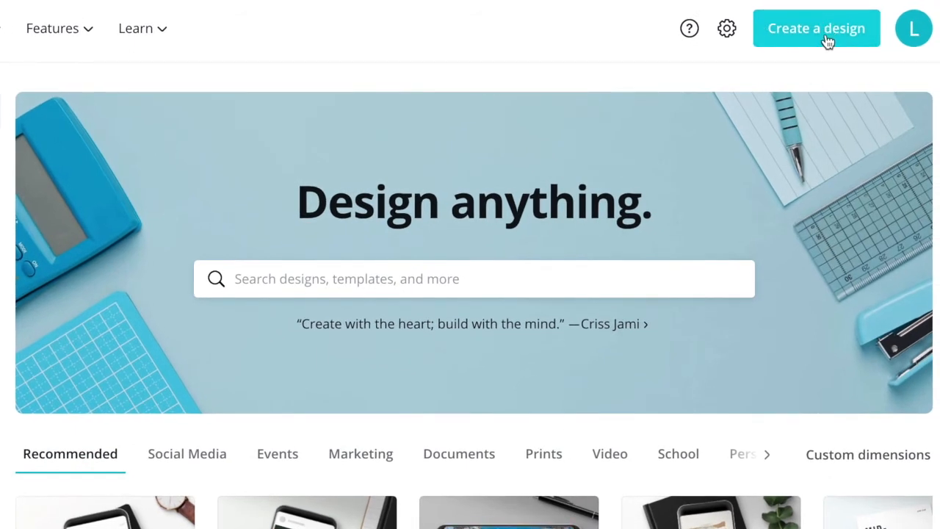
Step: Create a custom-size blank design of 2550 by 3300 px
{"action": "left_click", "coordinate": [817, 28]}
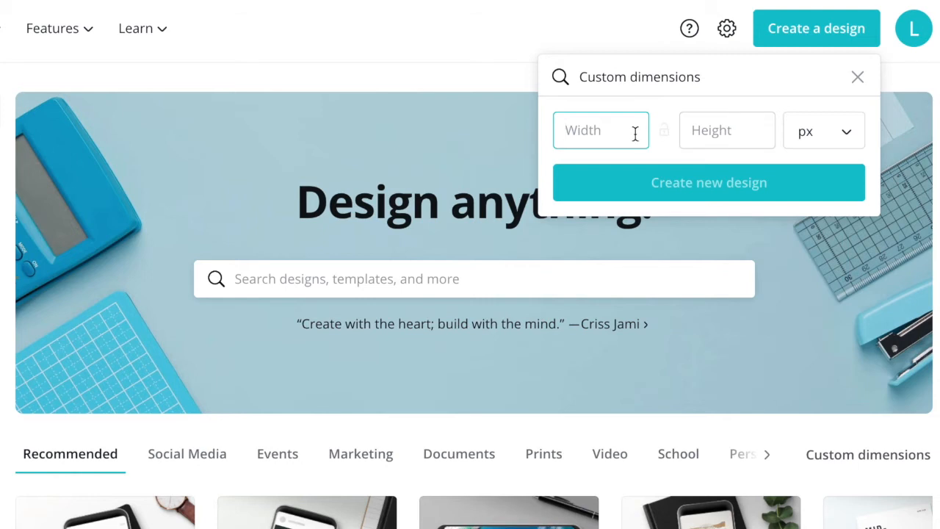
{"action": "type", "text": "2550"}
{"action": "left_click", "coordinate": [727, 129]}
{"action": "type", "text": "3300"}
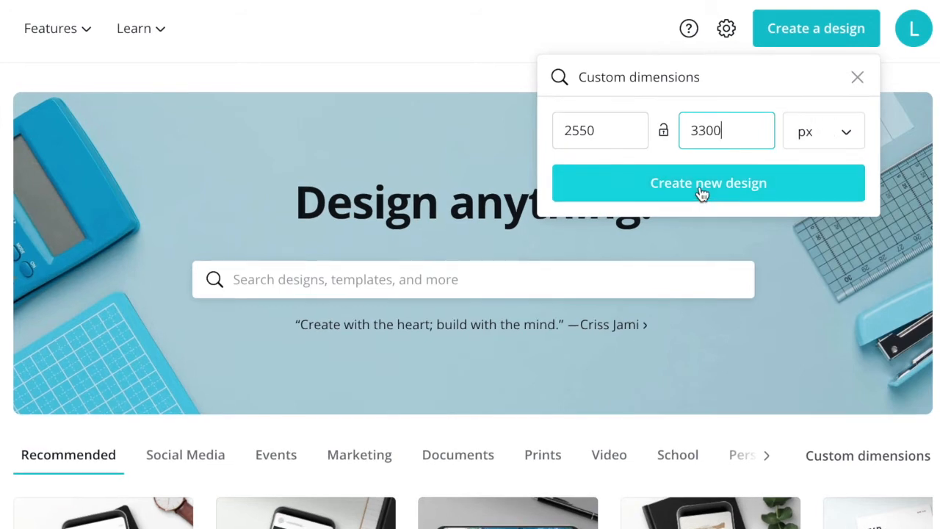
{"action": "left_click", "coordinate": [708, 182]}
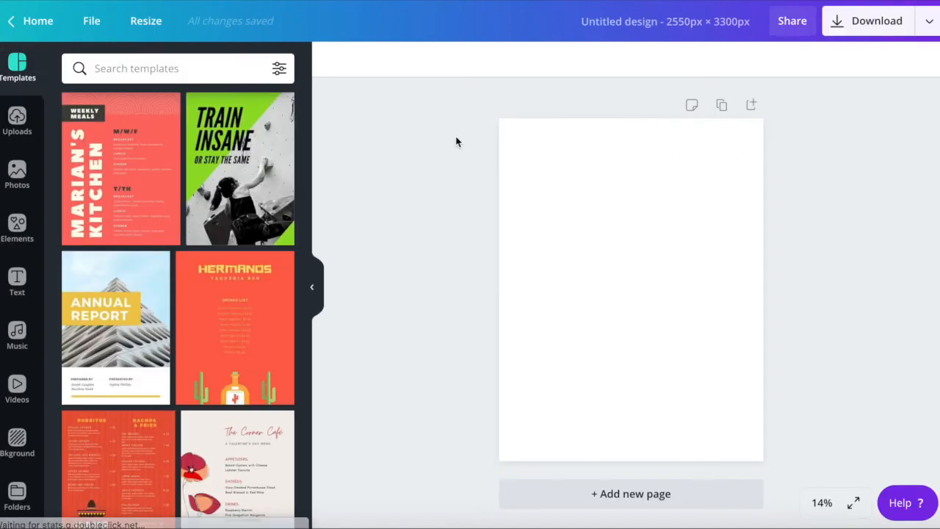
Step: Show rulers and place a horizontal guide about 970 px down the page
{"action": "left_click", "coordinate": [91, 20]}
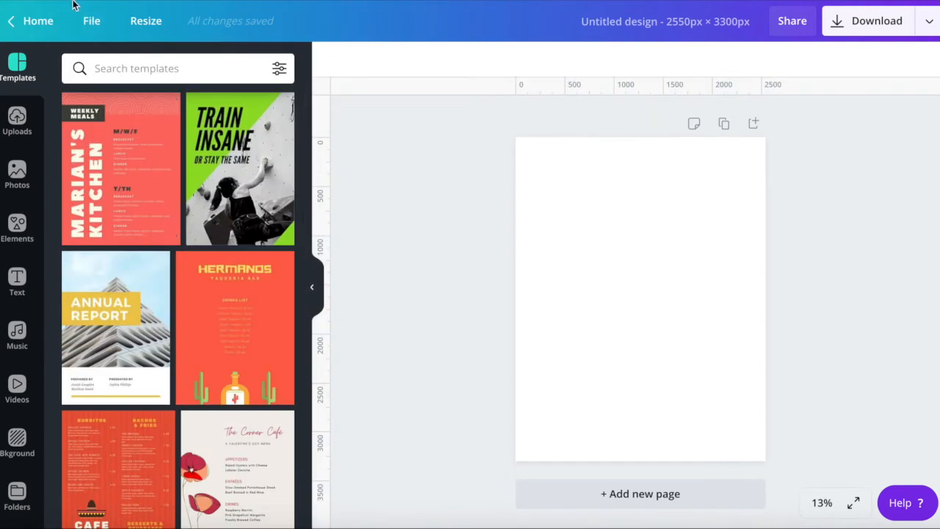
{"action": "left_click", "coordinate": [91, 20]}
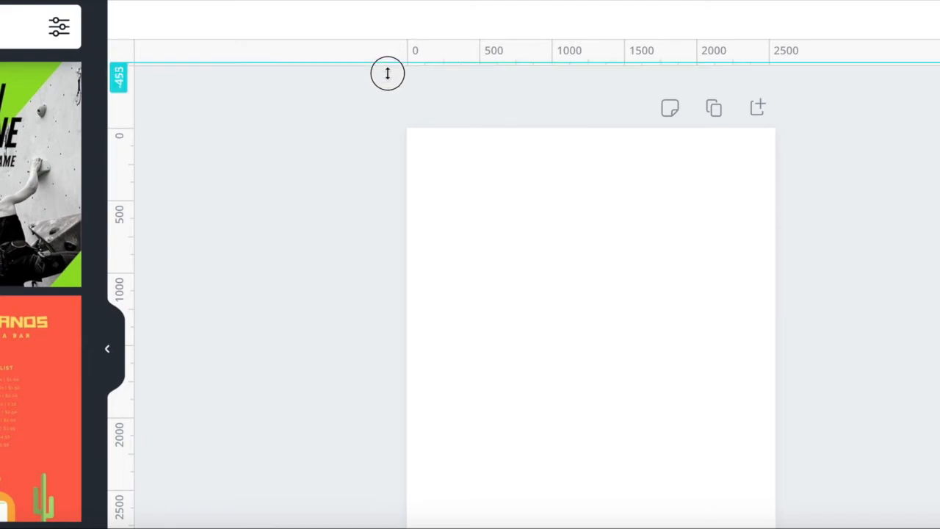
{"action": "left_click_drag", "start_coordinate": [388, 74], "coordinate": [397, 203]}
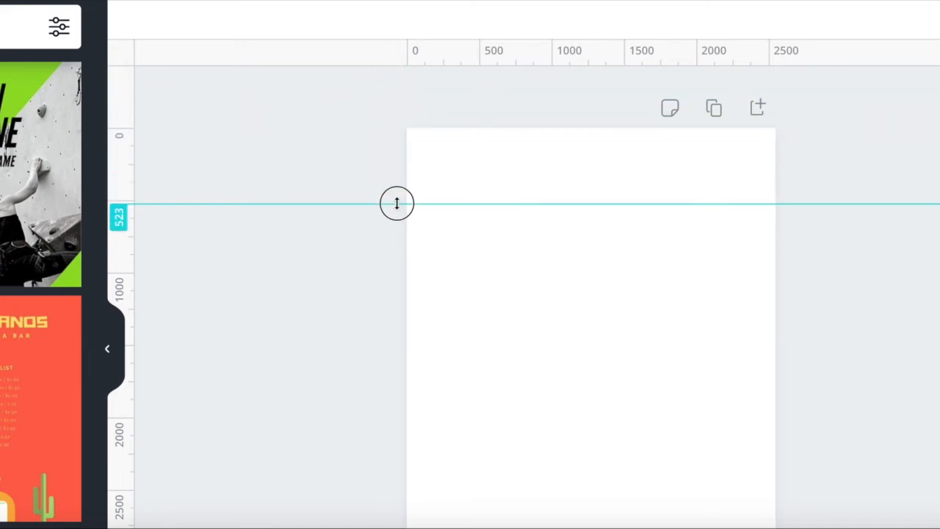
{"action": "left_click_drag", "start_coordinate": [396, 202], "coordinate": [390, 259]}
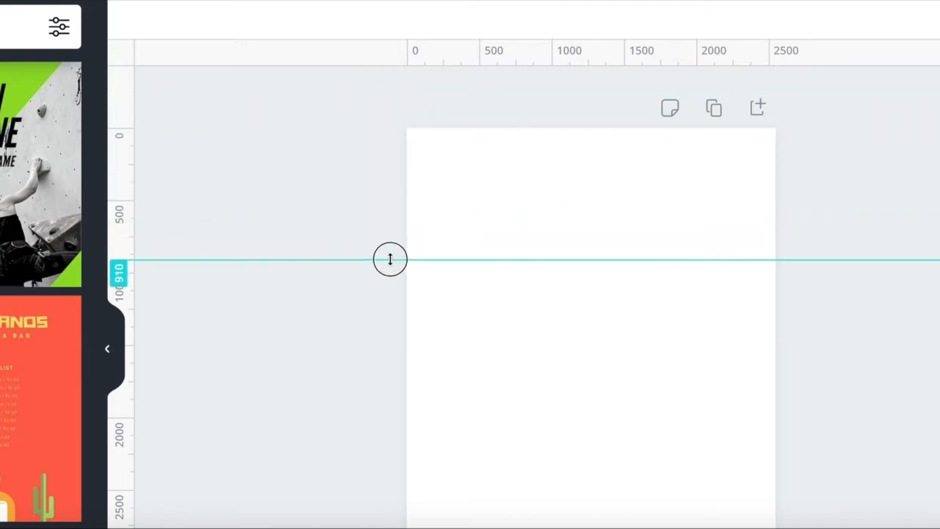
{"action": "left_click_drag", "start_coordinate": [391, 259], "coordinate": [391, 267]}
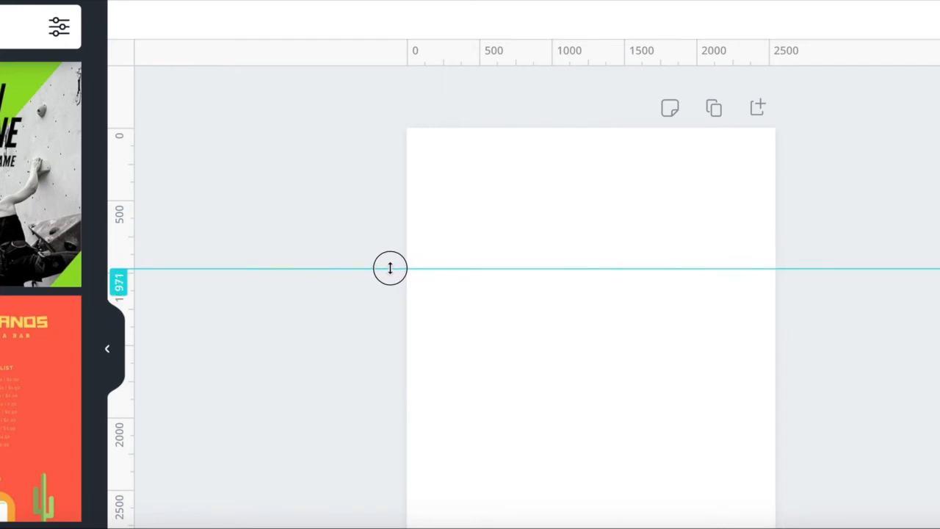
{"action": "left_click_drag", "start_coordinate": [391, 268], "coordinate": [391, 267]}
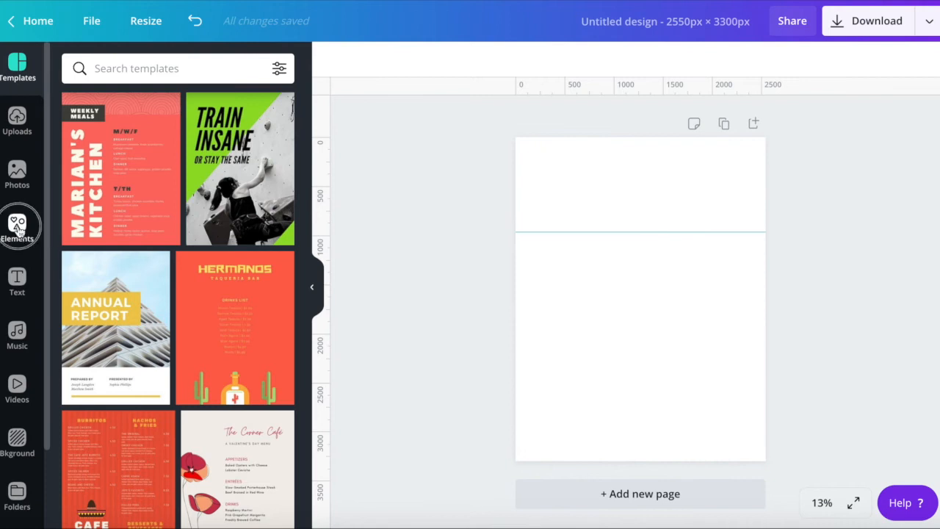
Step: Add a small ~150 px square as a margin marker and align a margin guide to it
{"action": "left_click", "coordinate": [18, 228]}
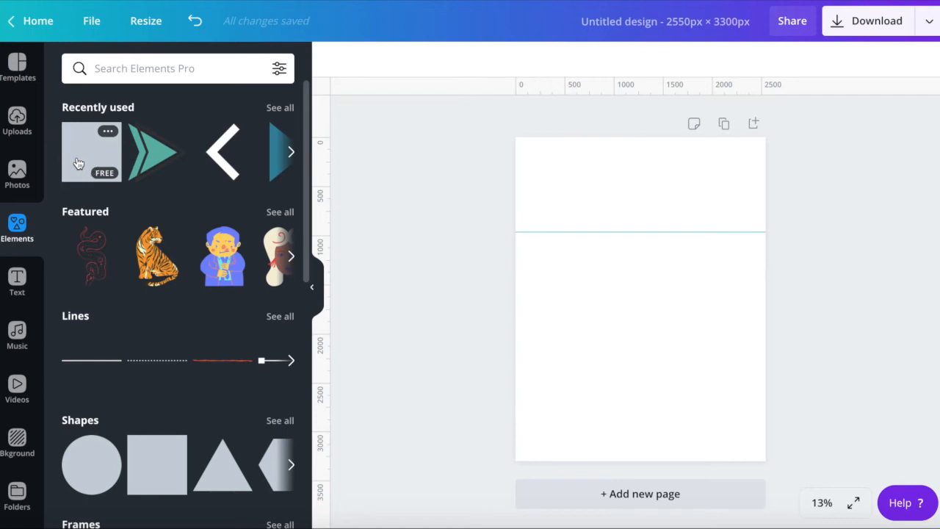
{"action": "left_click", "coordinate": [91, 152]}
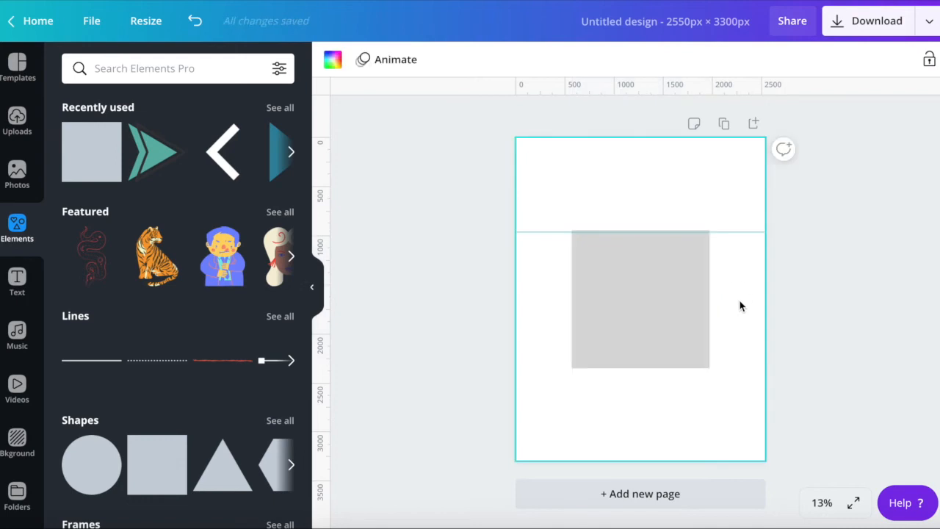
{"action": "left_click_drag", "start_coordinate": [640, 300], "coordinate": [585, 394]}
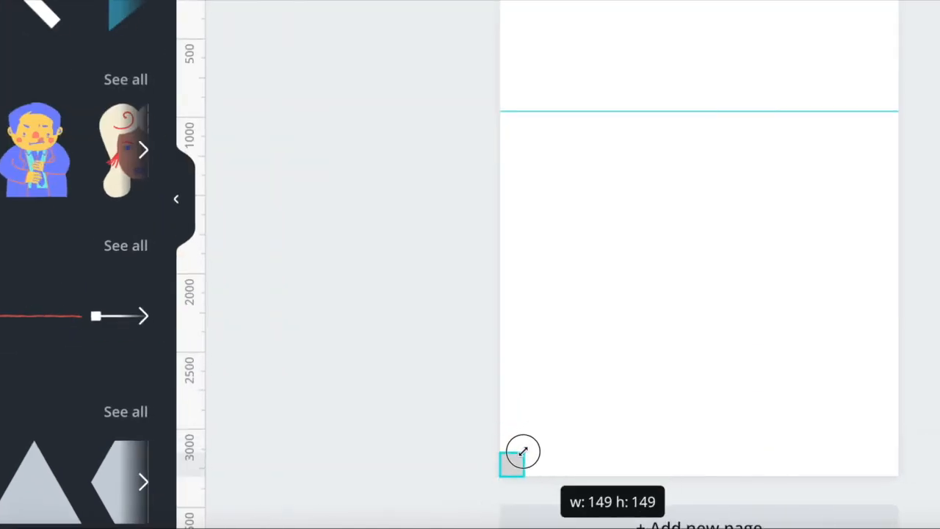
{"action": "left_click_drag", "start_coordinate": [523, 453], "coordinate": [525, 452]}
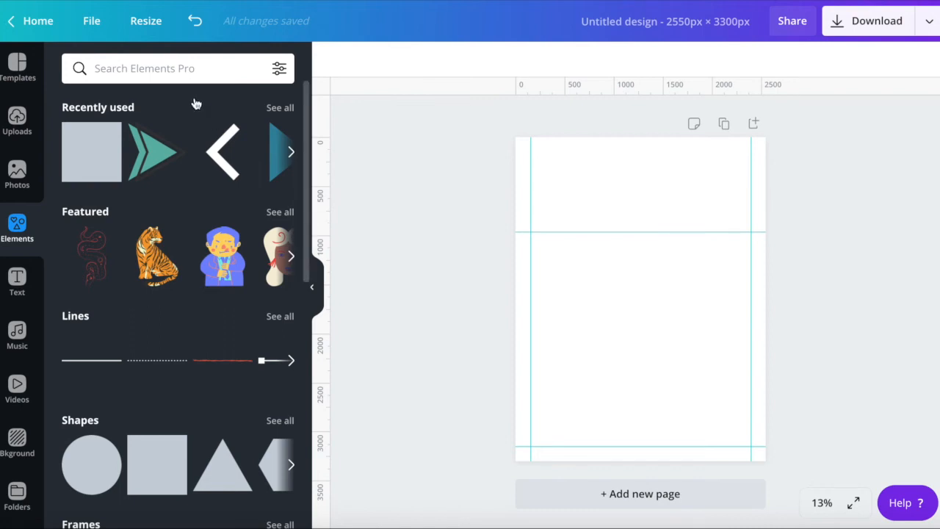
Step: Search templates for 'promo' and apply the Maytime Dessert Flurry Madness flyer, selecting its photo
{"action": "type", "text": "promo"}
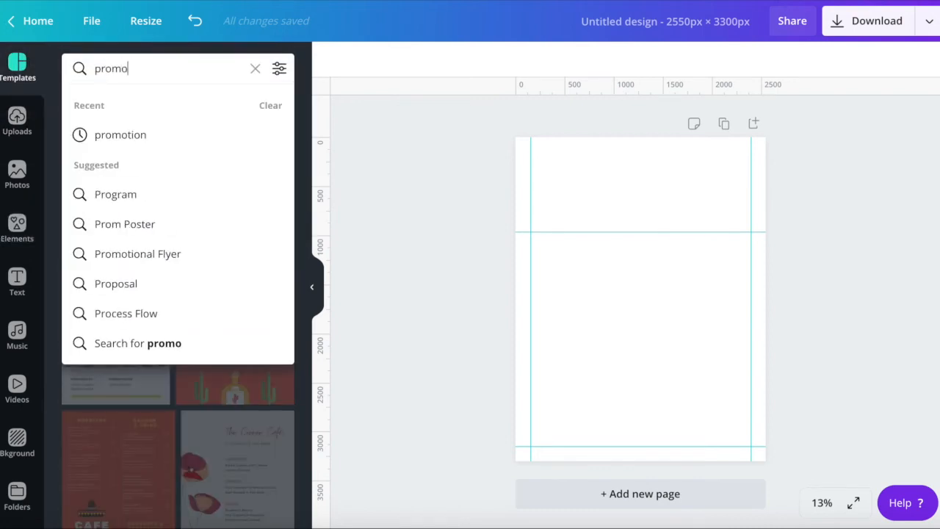
{"action": "left_click", "coordinate": [120, 135]}
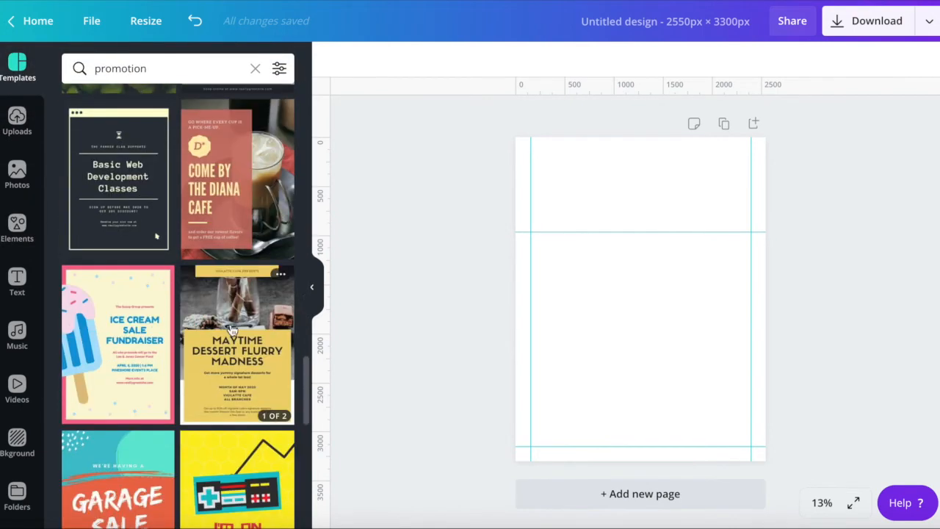
{"action": "left_click", "coordinate": [236, 344]}
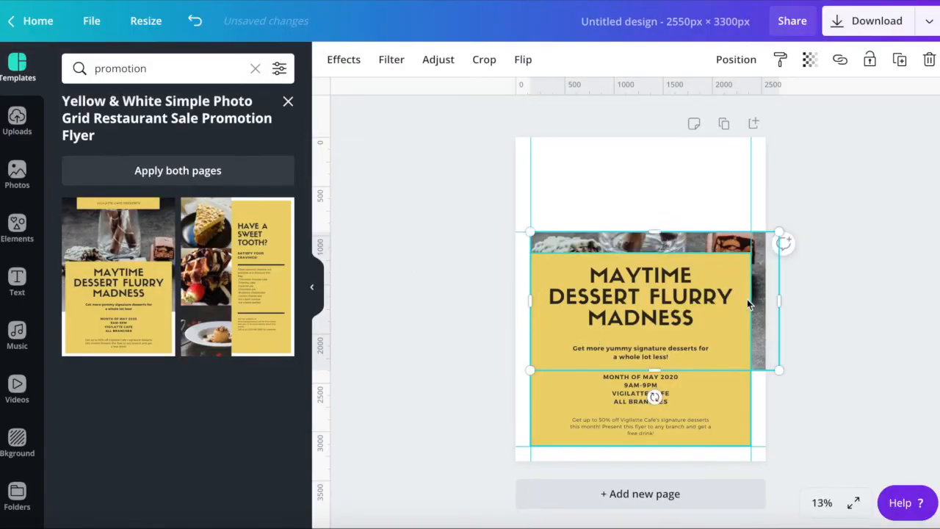
{"action": "double_click", "coordinate": [641, 296]}
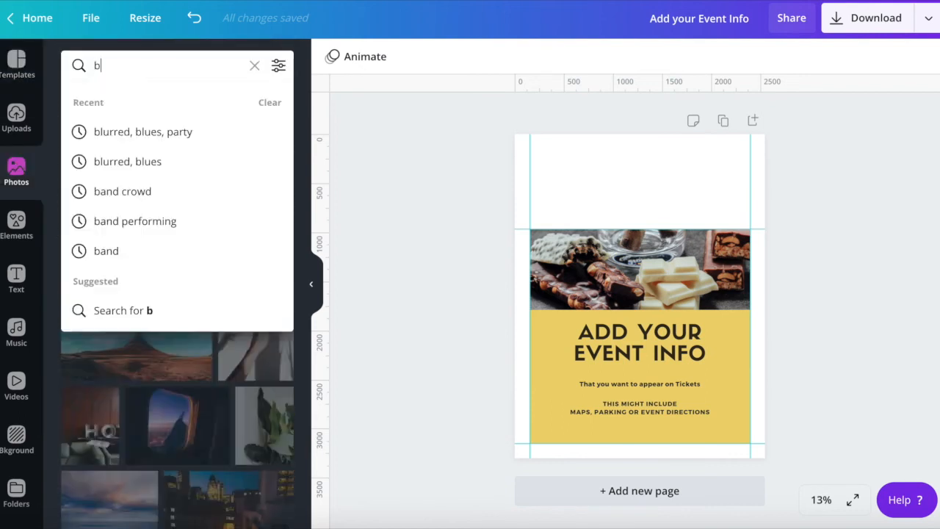
Step: Replace the photo with a 'balloon festival' image and download the design as PNG
{"action": "type", "text": "balloon festival"}
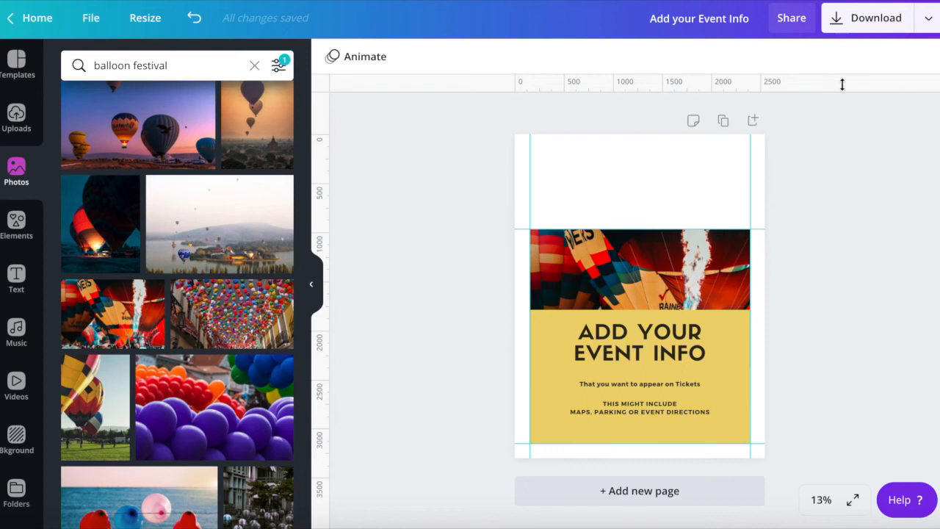
{"action": "left_click", "coordinate": [875, 18]}
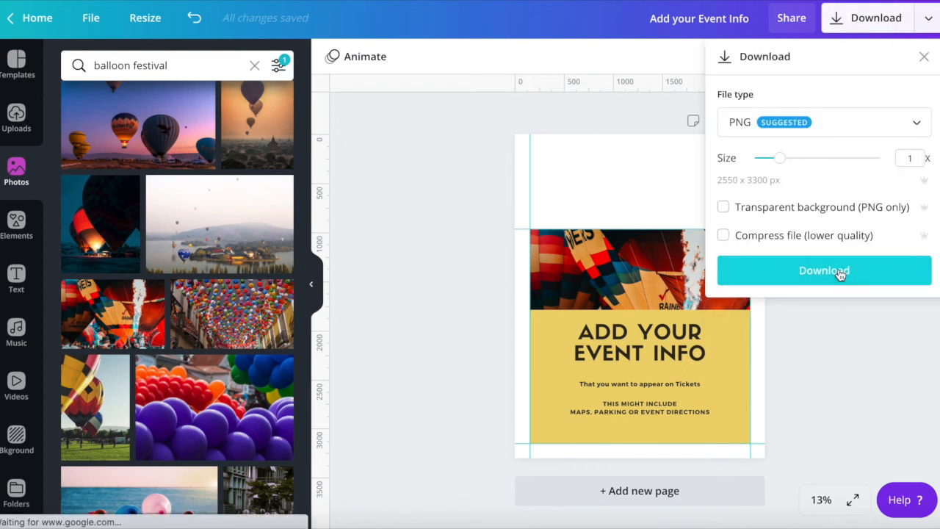
{"action": "left_click", "coordinate": [823, 270]}
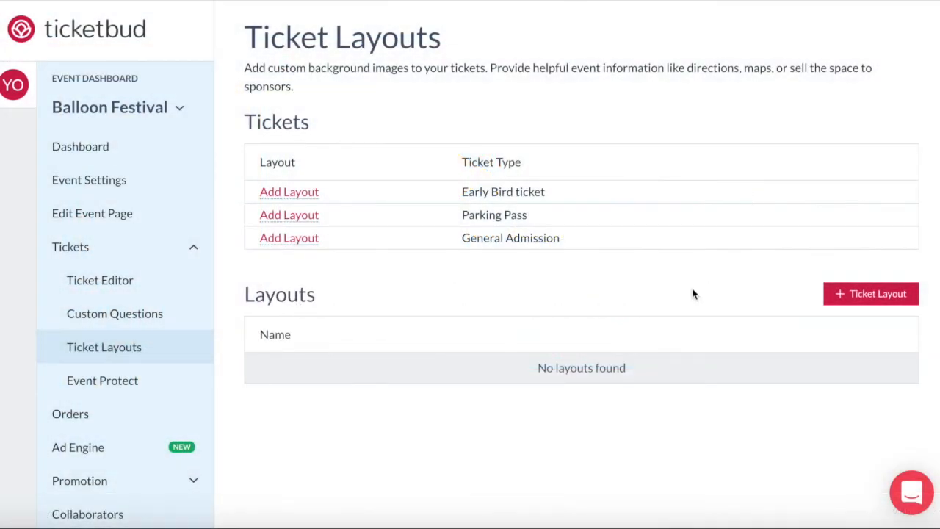
Step: Create the Balloon Fest Event Ticket layout with the downloaded PNG as background
{"action": "left_click", "coordinate": [869, 293]}
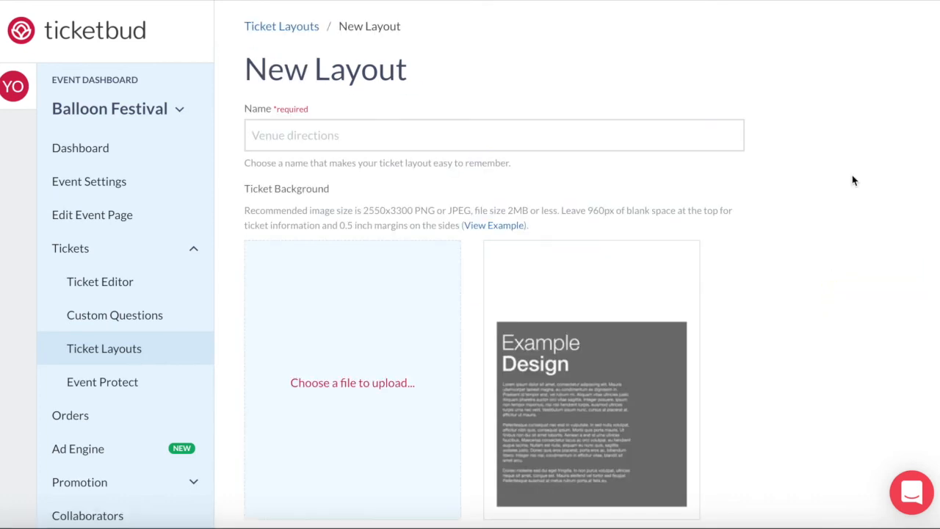
{"action": "left_click", "coordinate": [352, 382]}
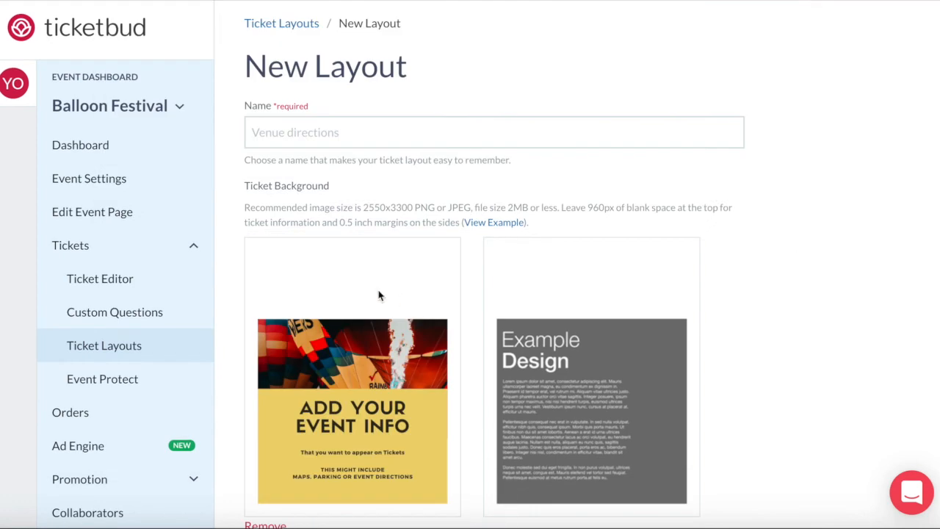
{"action": "type", "text": "Balloon Fest Event Ticket"}
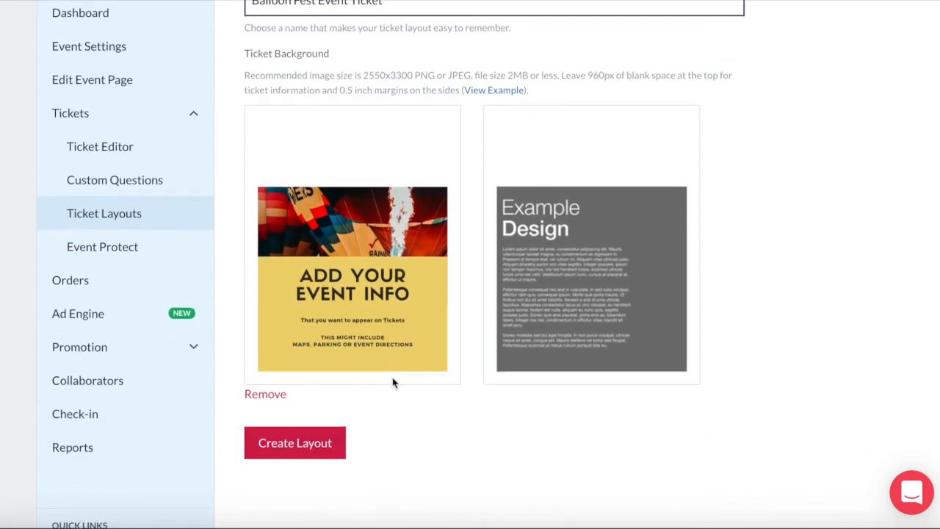
{"action": "left_click", "coordinate": [294, 442]}
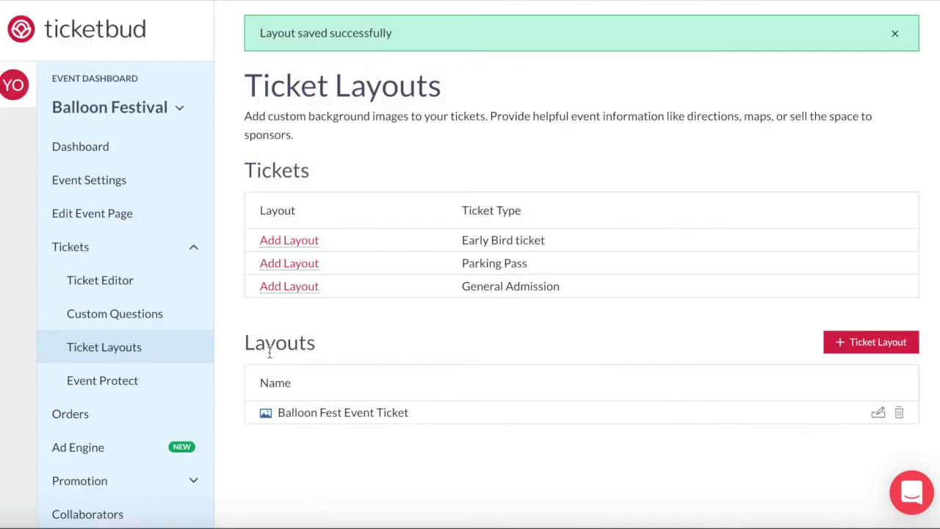
{"action": "mouse_move", "coordinate": [388, 376]}
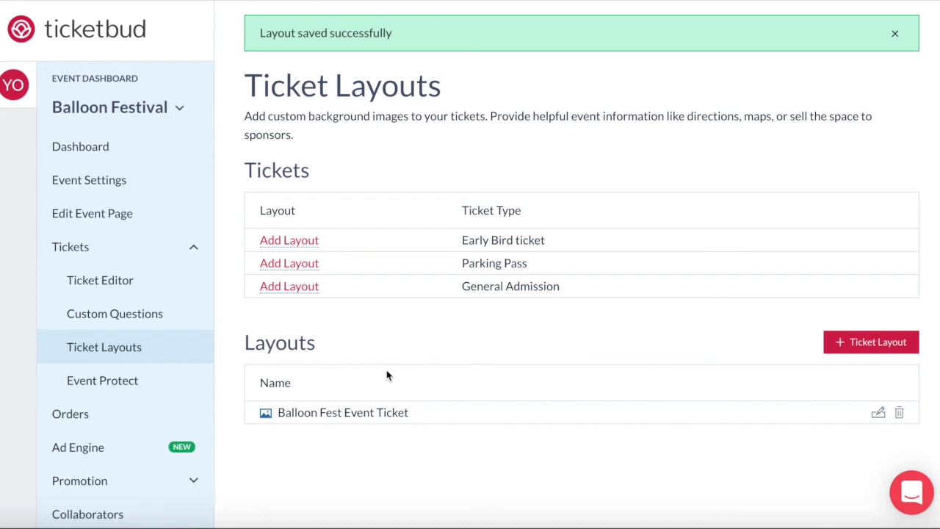
{"action": "mouse_move", "coordinate": [288, 285]}
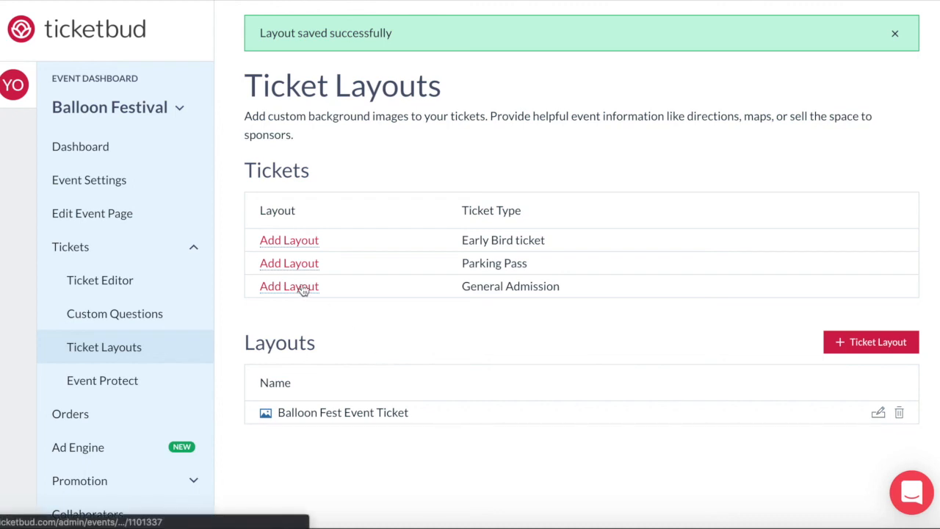
Step: Attach Balloon Fest Event Ticket to General Admission and preview its PDF ticket
{"action": "left_click", "coordinate": [288, 285]}
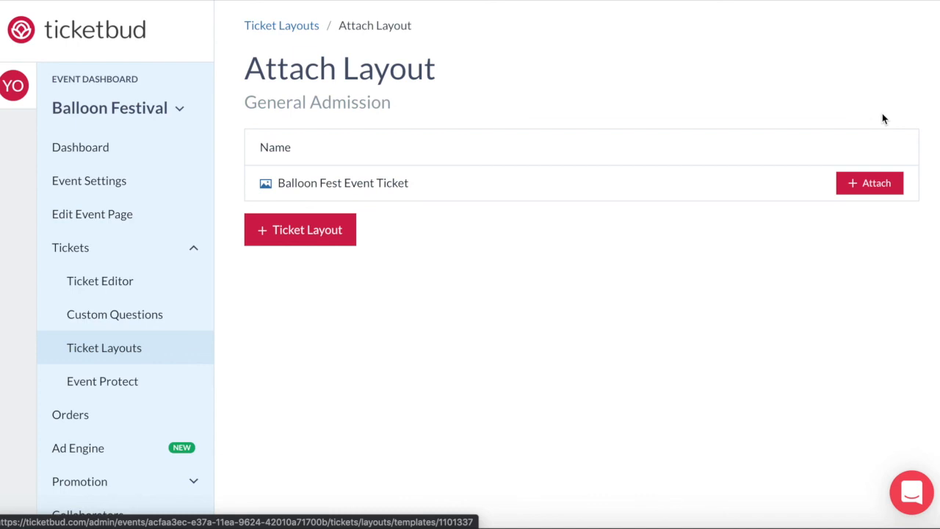
{"action": "mouse_move", "coordinate": [393, 213]}
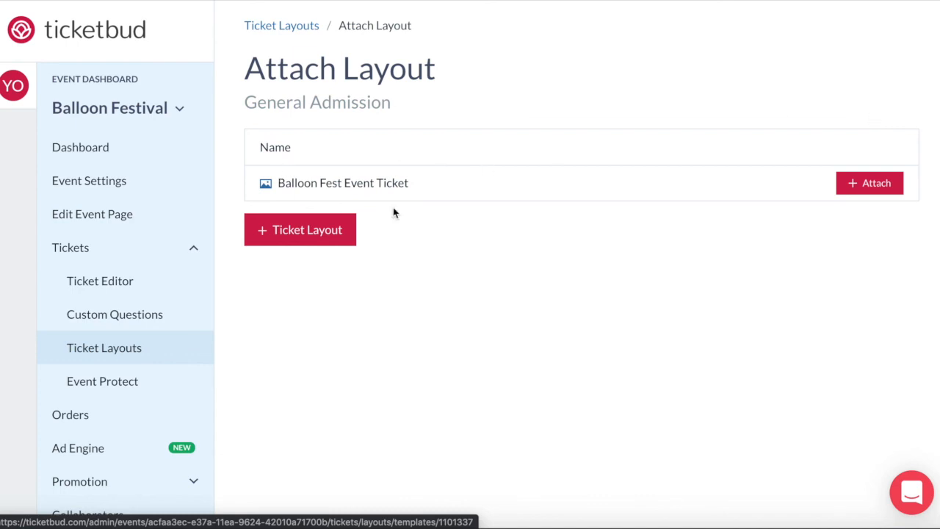
{"action": "left_click", "coordinate": [869, 183]}
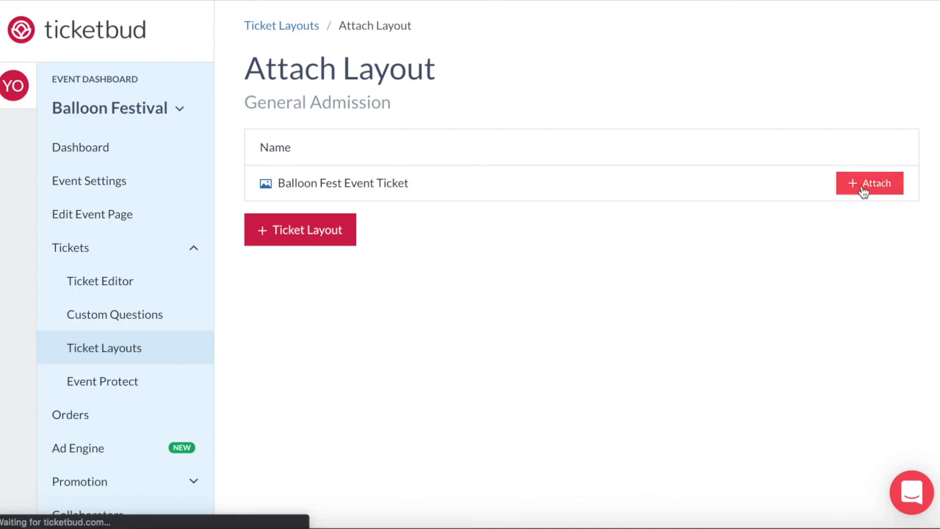
{"action": "left_click", "coordinate": [870, 182]}
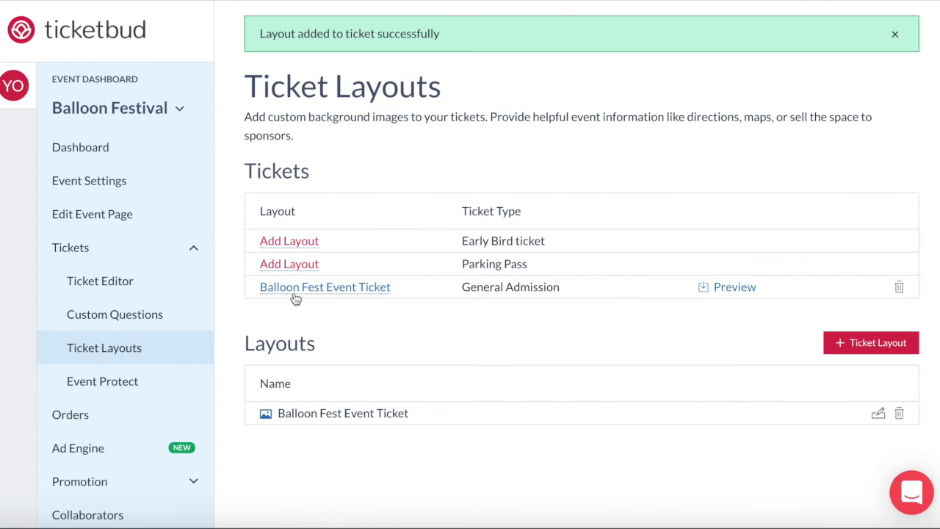
{"action": "mouse_move", "coordinate": [555, 291]}
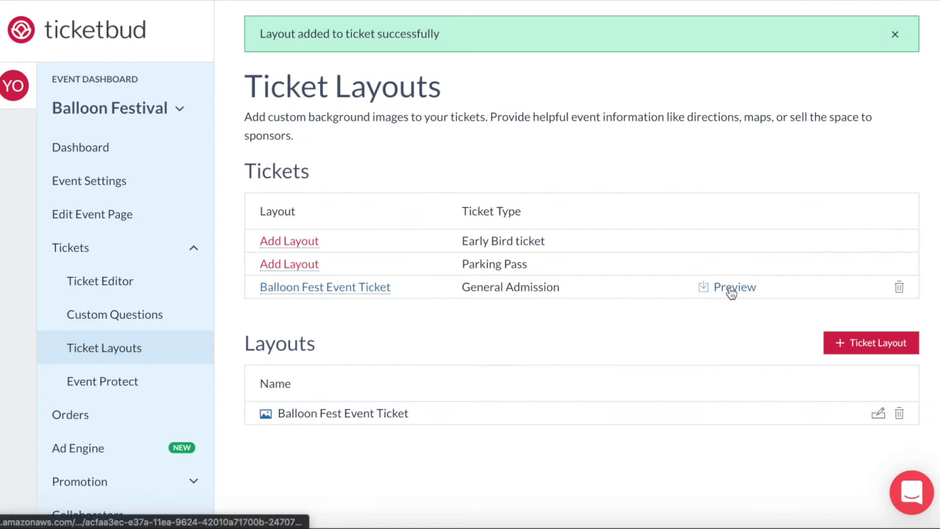
{"action": "left_click", "coordinate": [734, 286]}
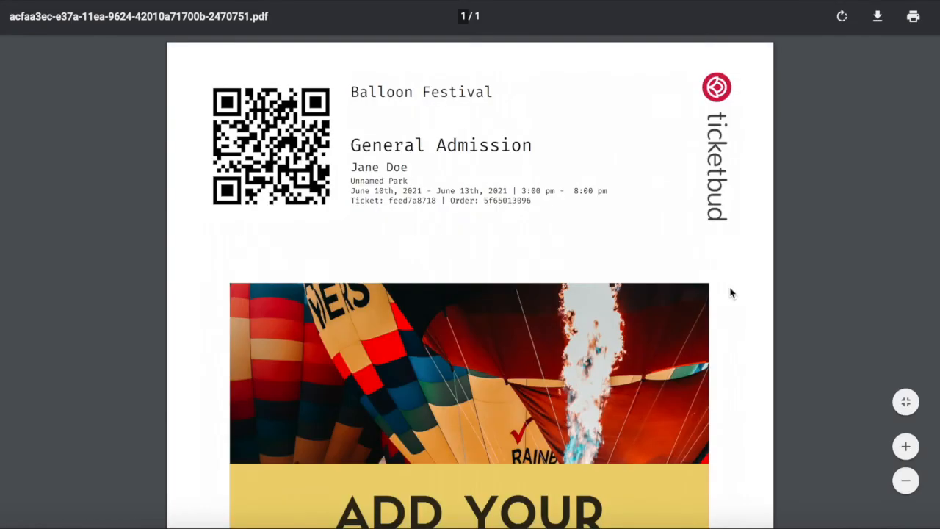